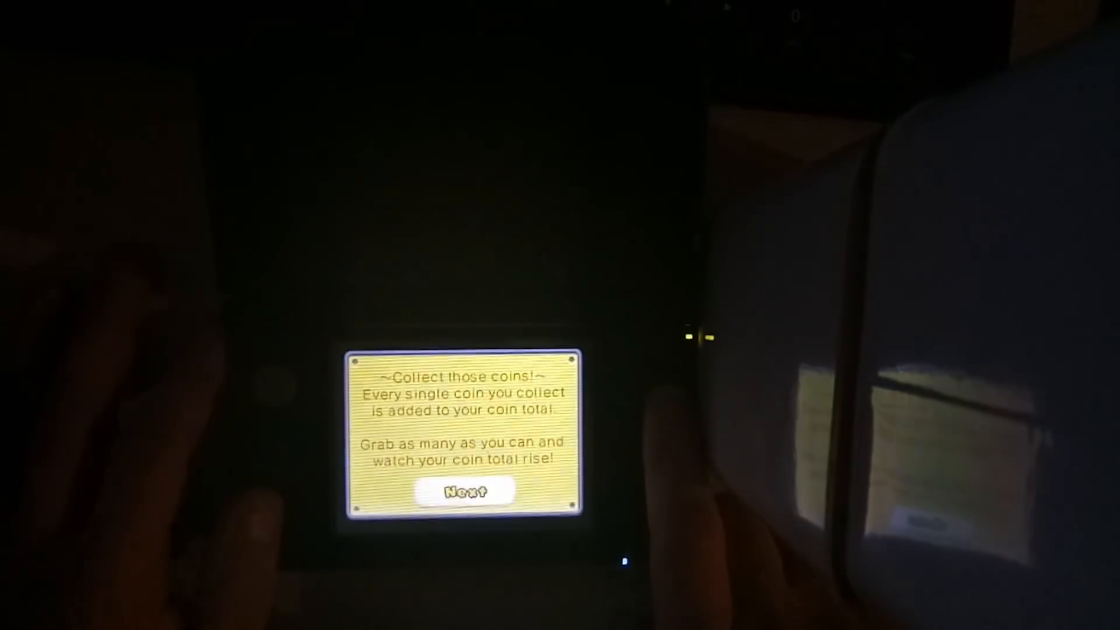
left_click(462, 491)
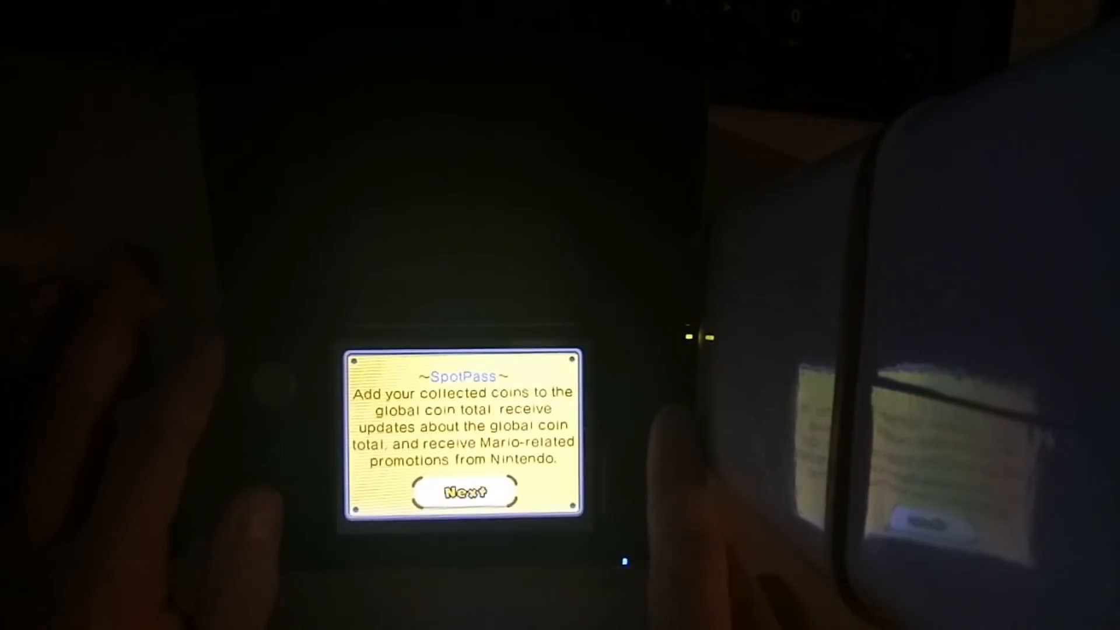
left_click(464, 493)
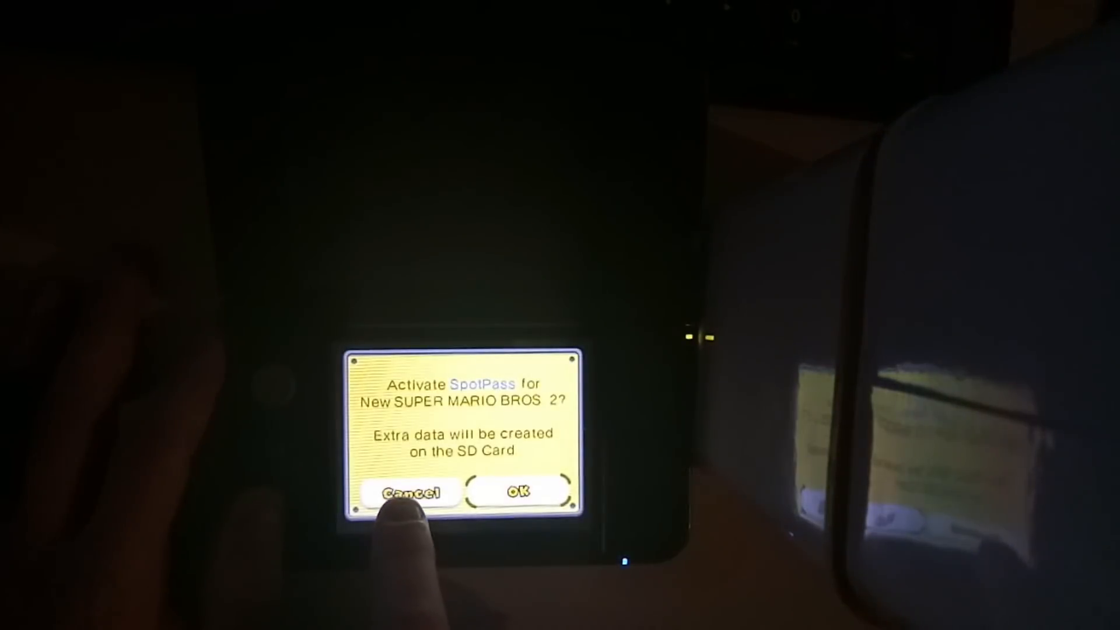
left_click(515, 492)
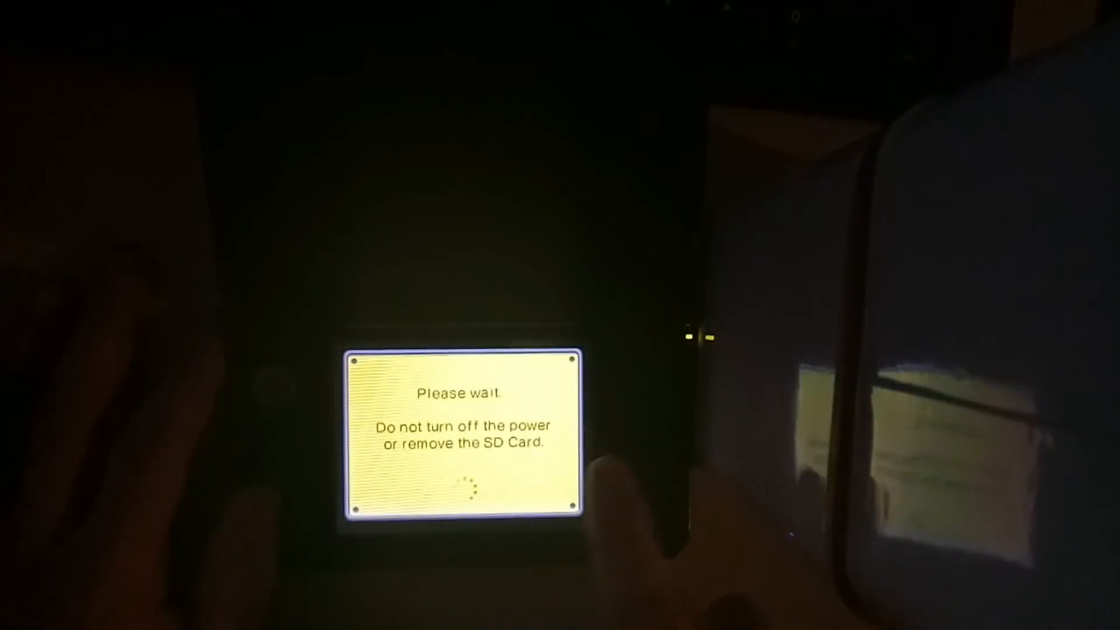